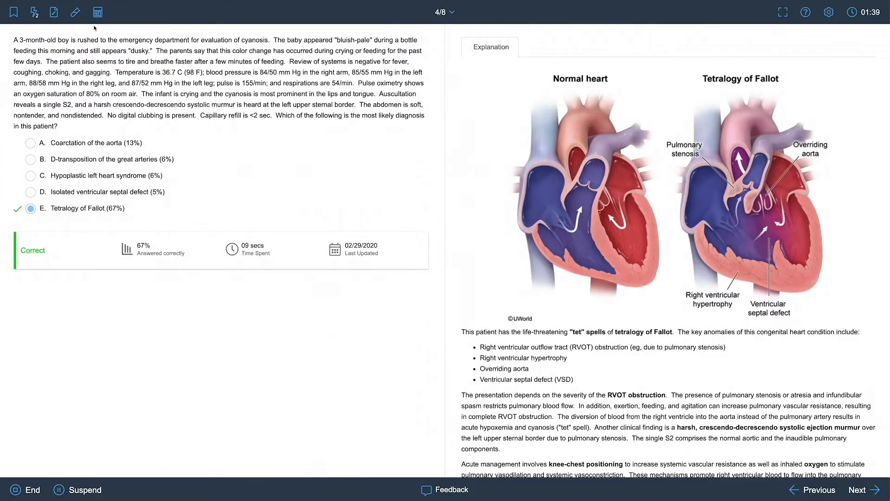
- Show the flashcards saved for the tetralogy of Fallot question and all other existing cards
click(74, 13)
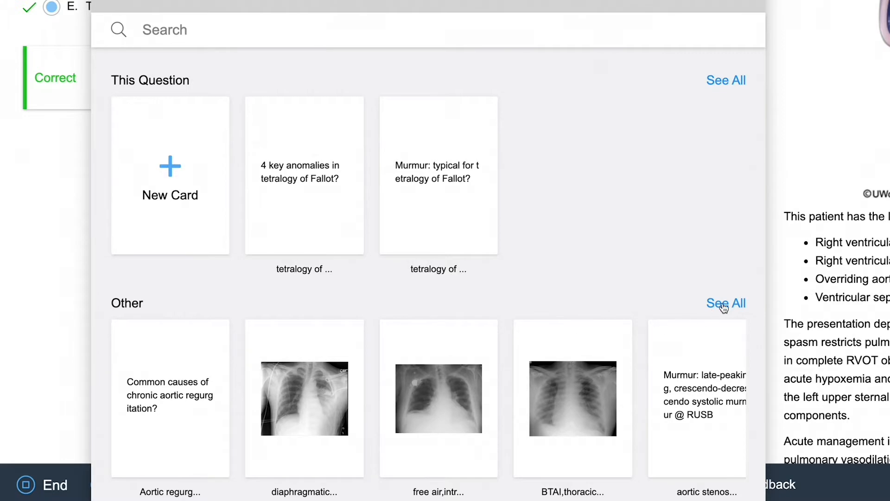
click(726, 302)
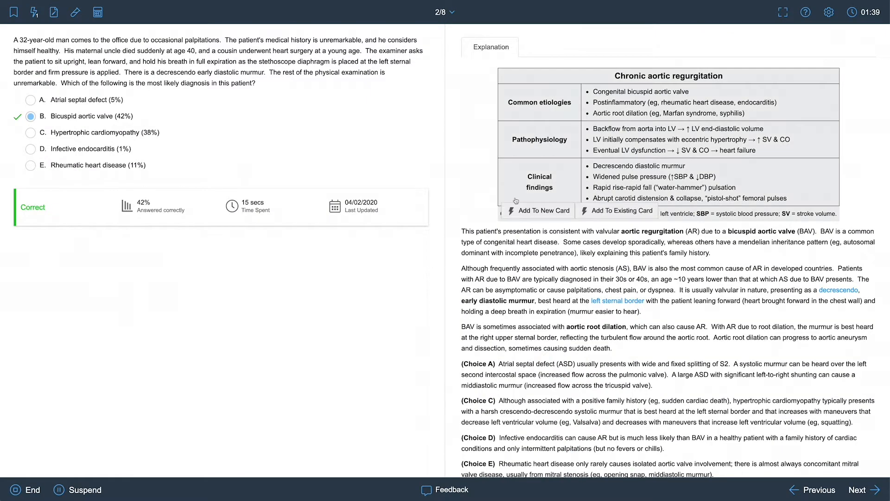
- Create a card from the regurgitation table as the back, asking the causes of chronic aortic regurgitation, tagged bicuspid
click(542, 210)
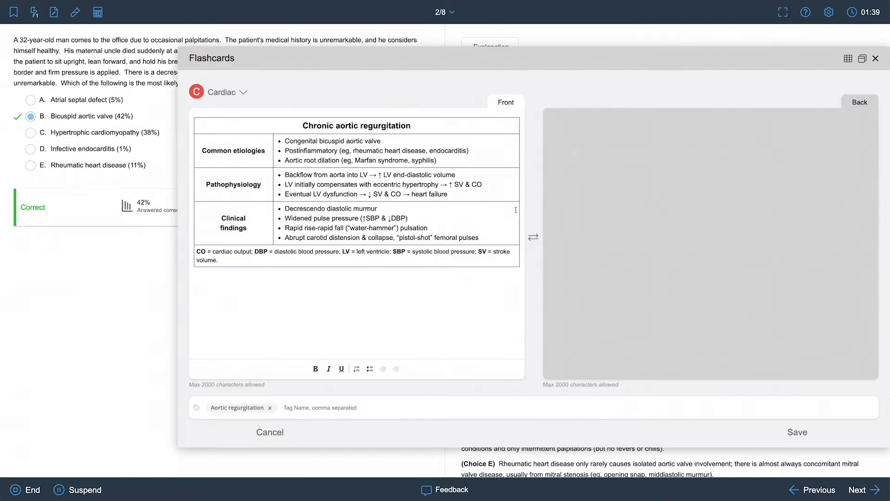
click(532, 237)
text(Common causes)
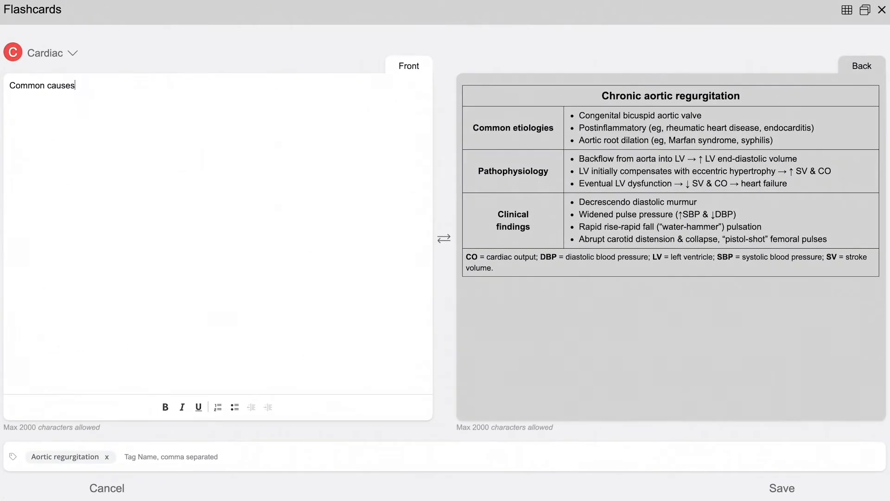
text(of chronic aortic r)
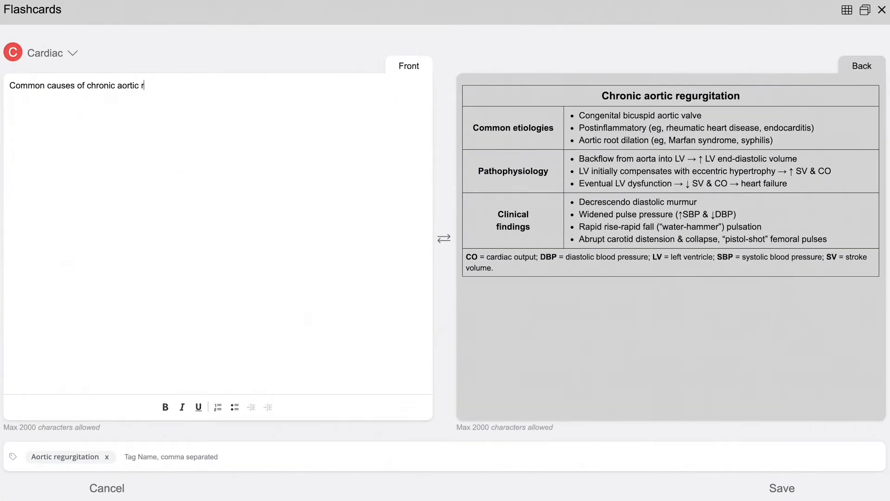
text(egurgitation?)
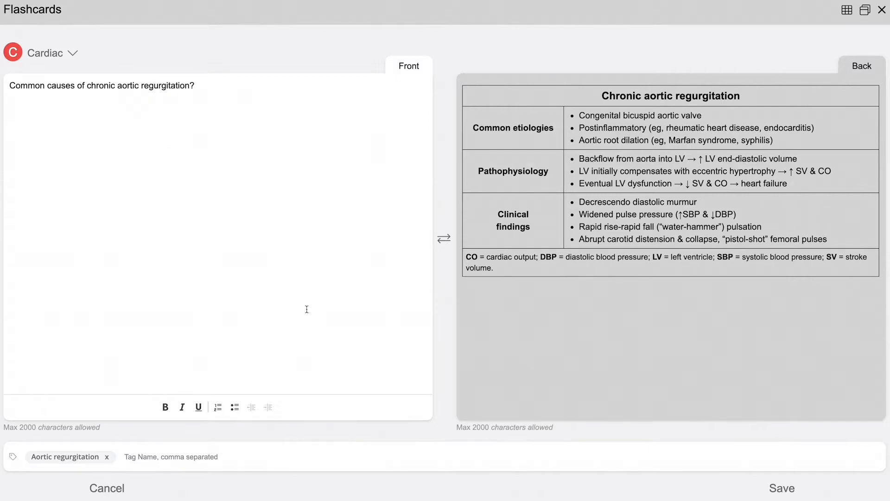
text(bicuspid)
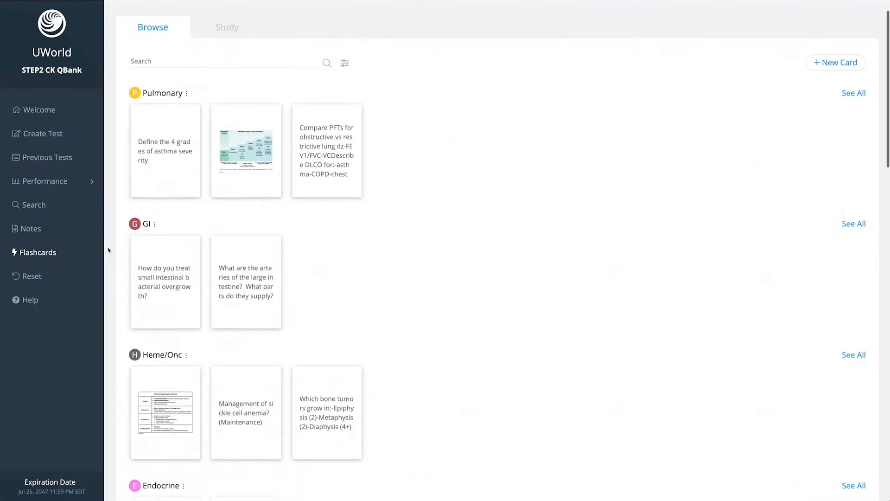
- Search the flashcard decks for Cardiac, returning seven matching cards
scroll(down, 3)
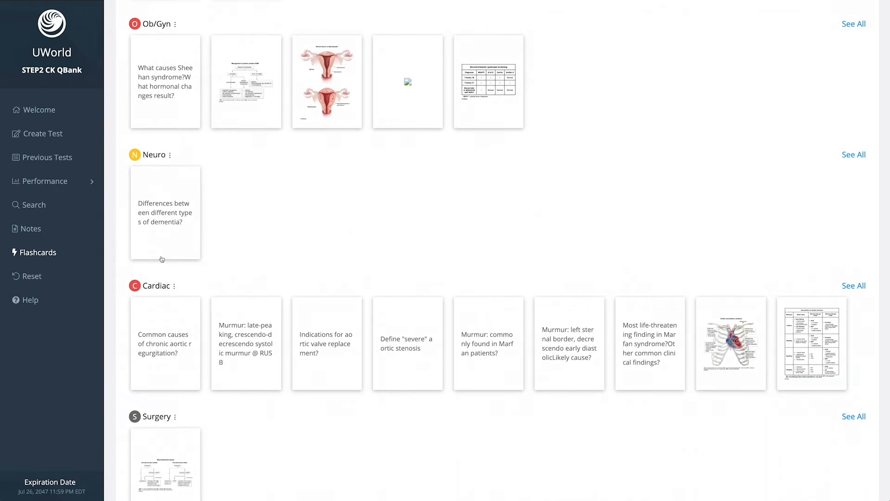
click(854, 286)
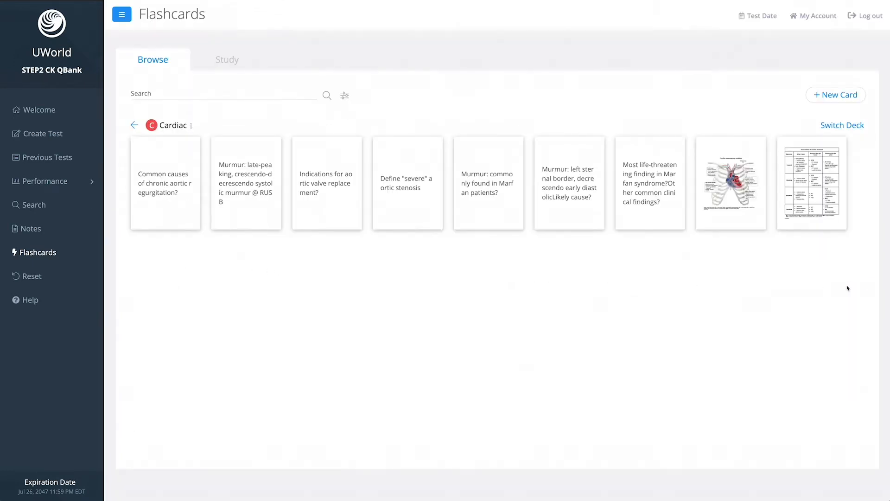
mouse_move(133, 128)
text(Cardiac)
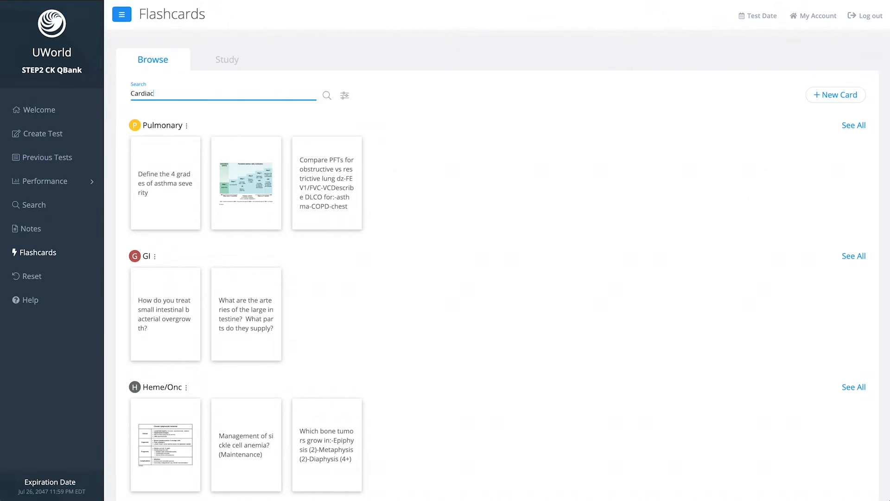
click(327, 95)
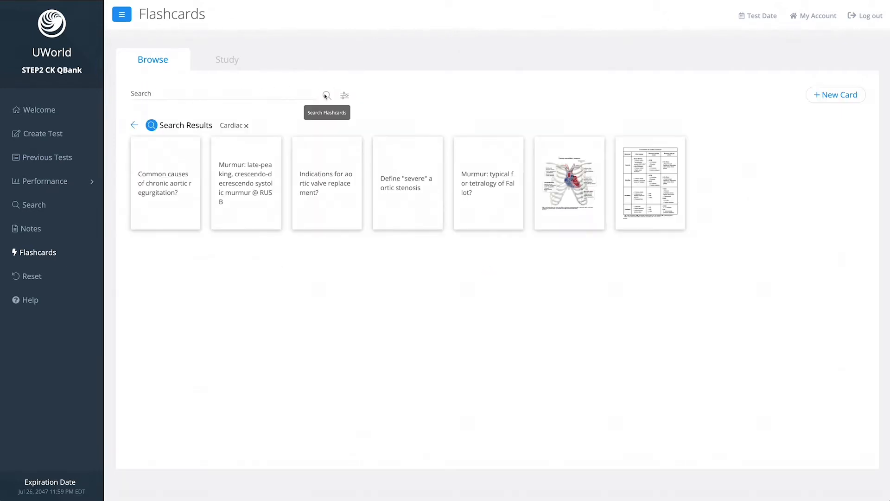
mouse_move(307, 176)
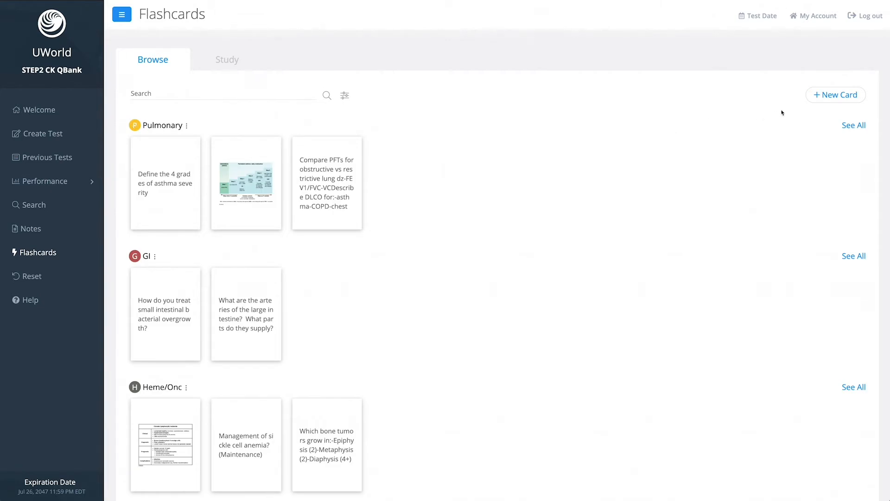
- Create a card asking the cause of wide and fixed split S2, answered Atrial septal defect
click(836, 94)
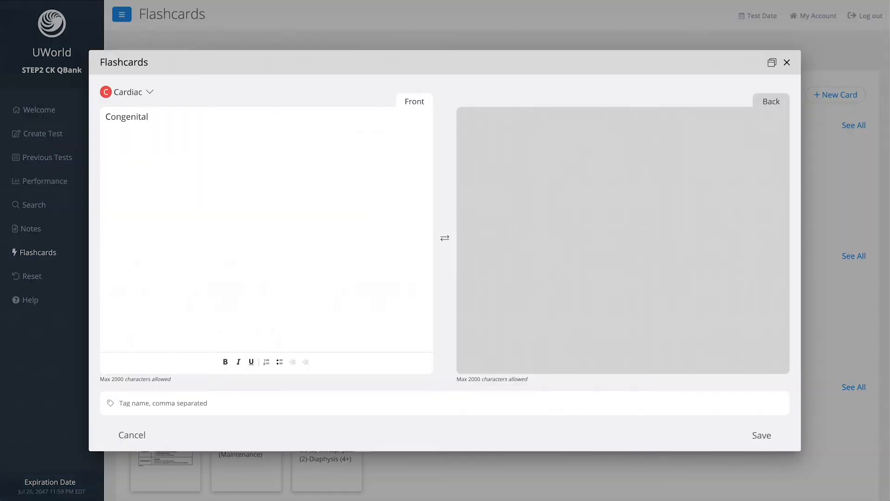
text(cause of wide and fixe)
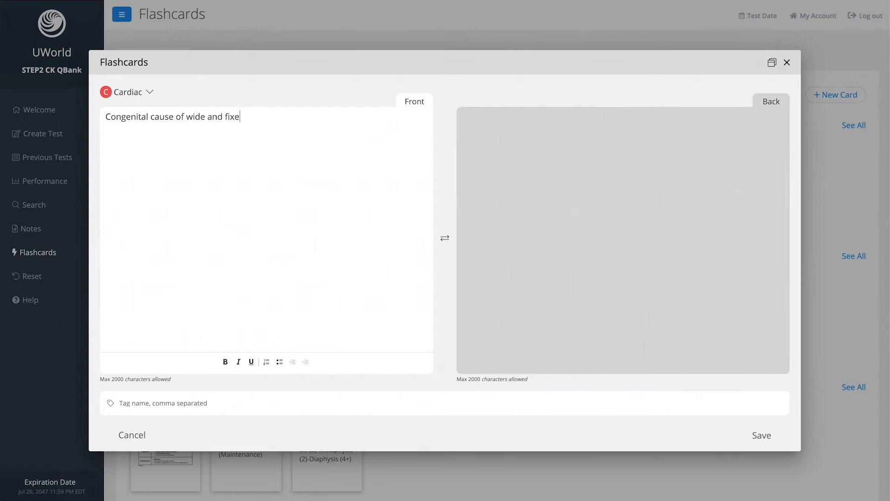
text(d split S2?)
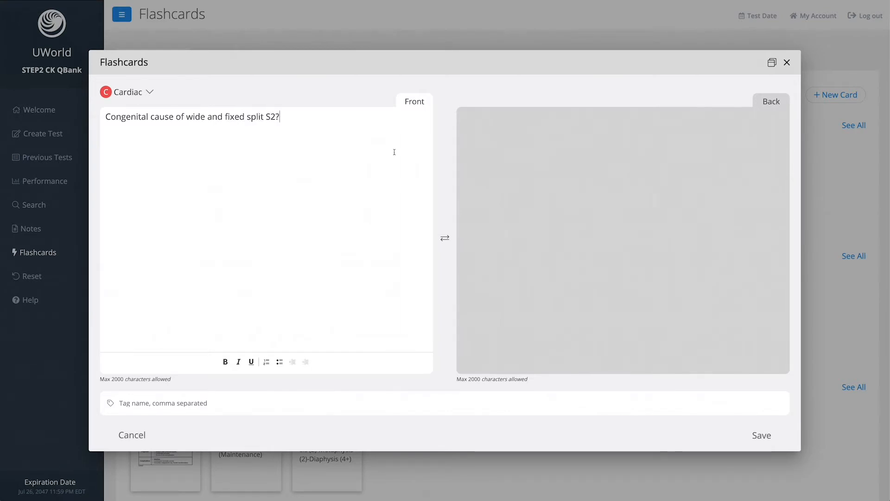
text(Atrial sep)
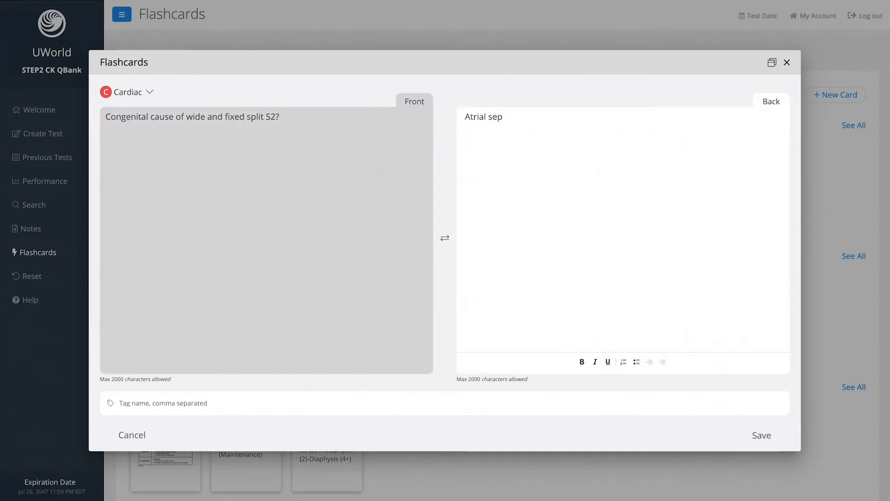
text(tal defect)
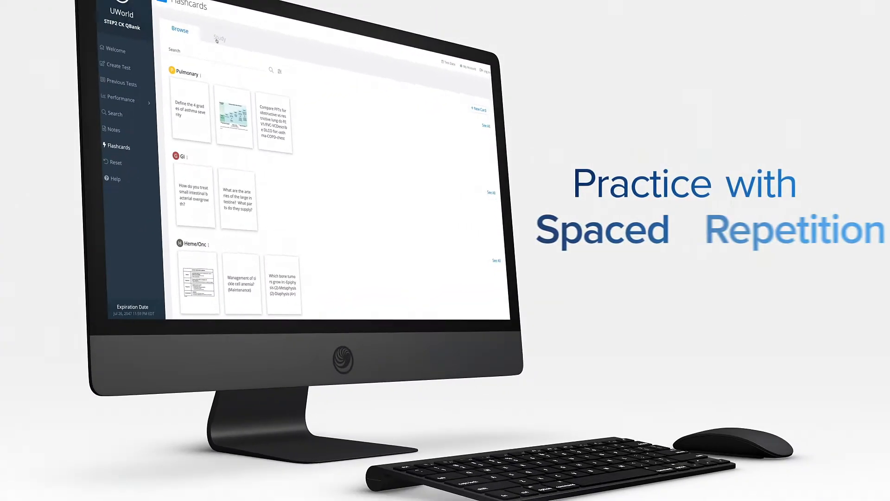
- Switch to Study mode and reveal the answer of the Heme/Onc bone tumor card
click(219, 39)
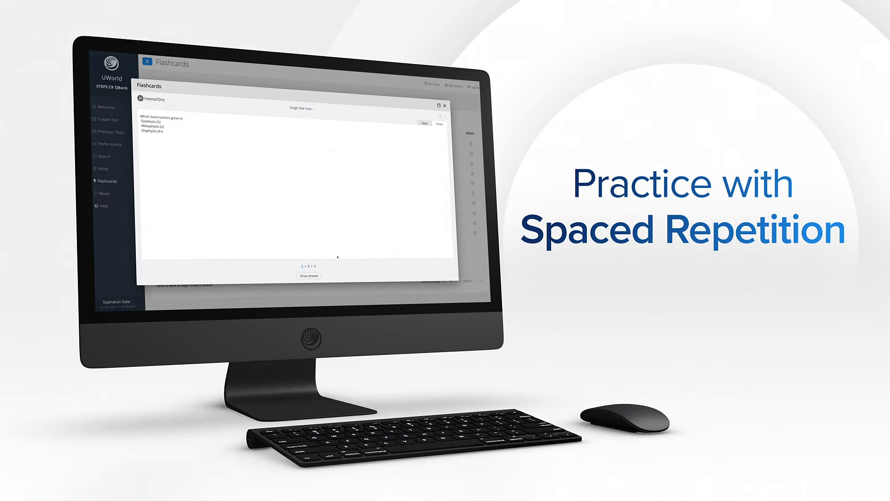
click(308, 276)
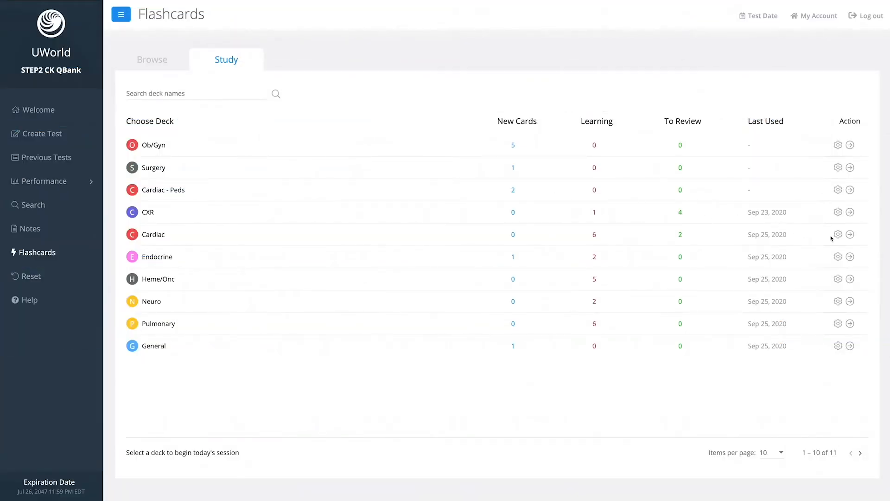
- Study the Cardiac deck's Marfan card, rate it Easy (4-day interval), and show the Bury/Suspend/Edit options
click(850, 234)
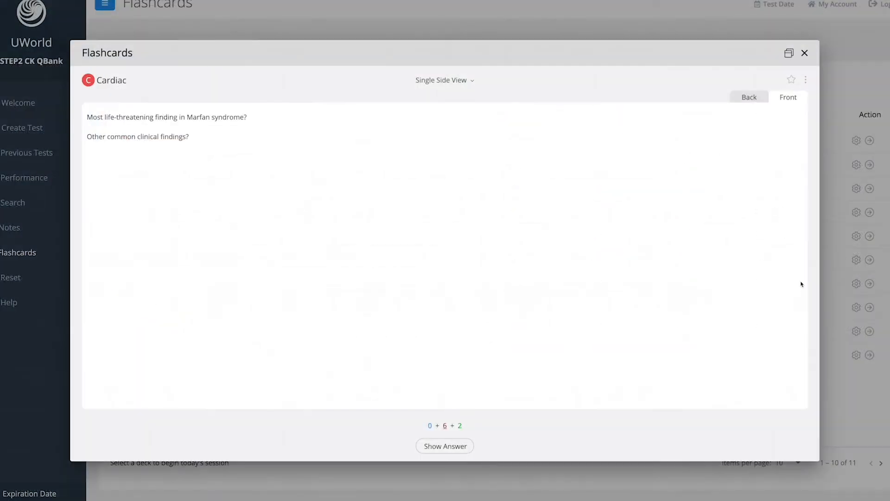
click(445, 446)
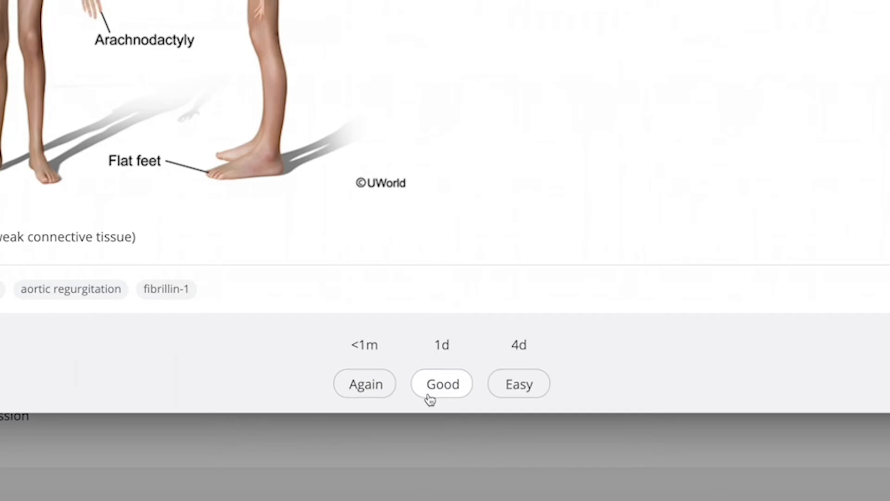
mouse_move(499, 398)
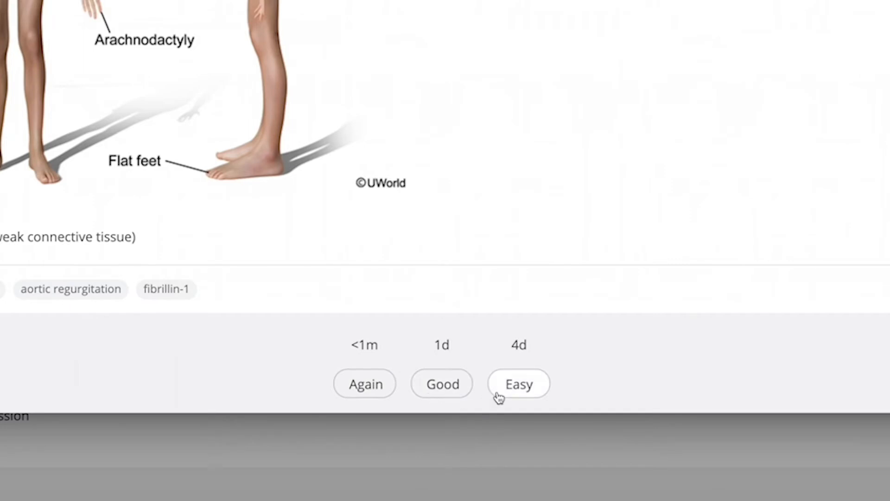
click(518, 383)
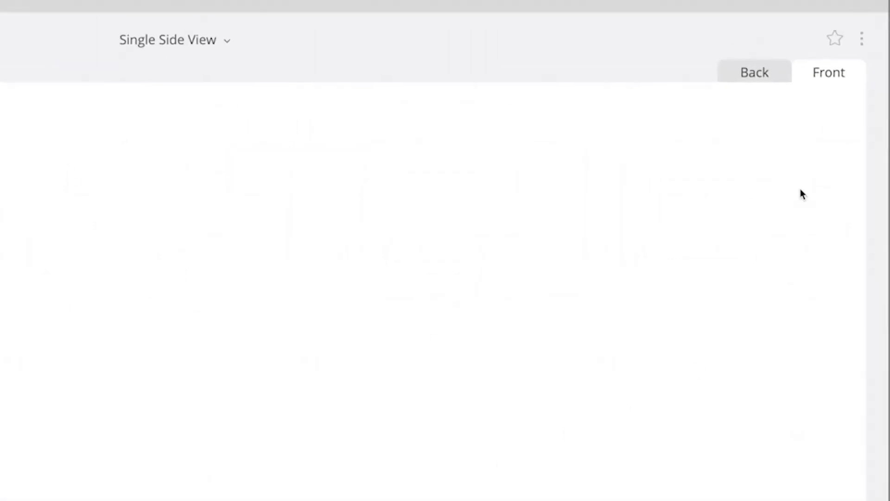
click(862, 39)
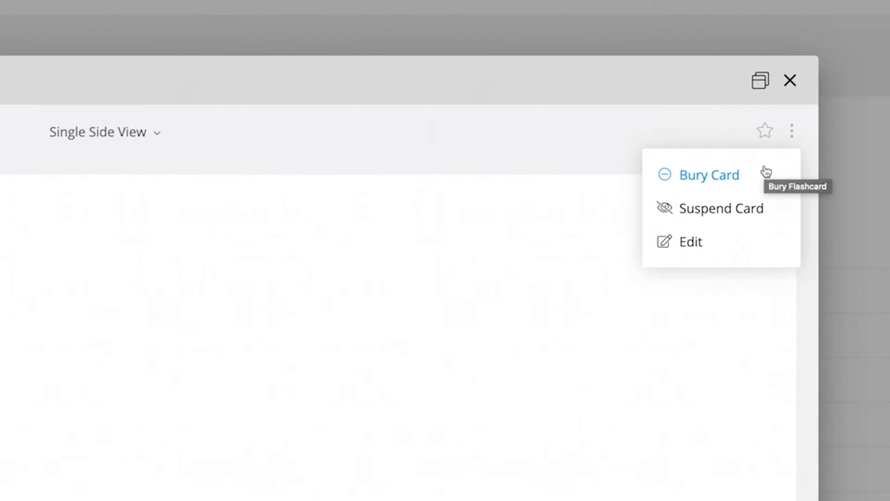
mouse_move(760, 211)
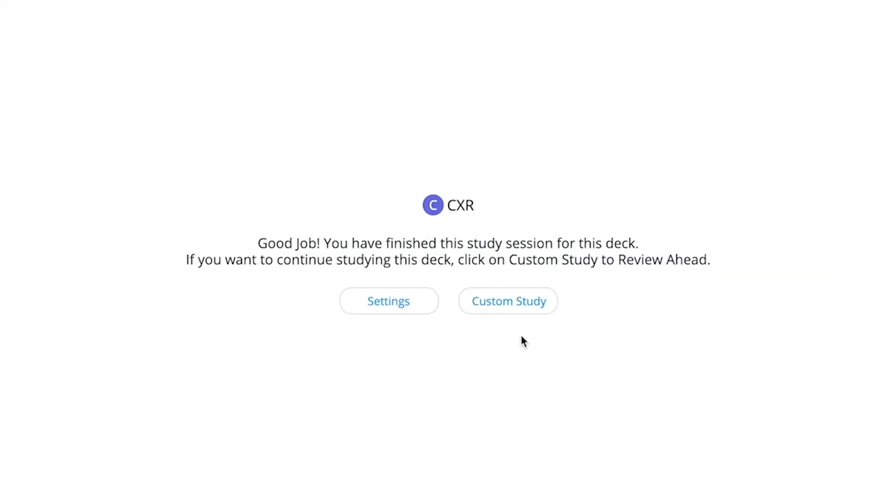
- Run a Custom Study on the finished CXR deck reviewing 2 days ahead
click(507, 300)
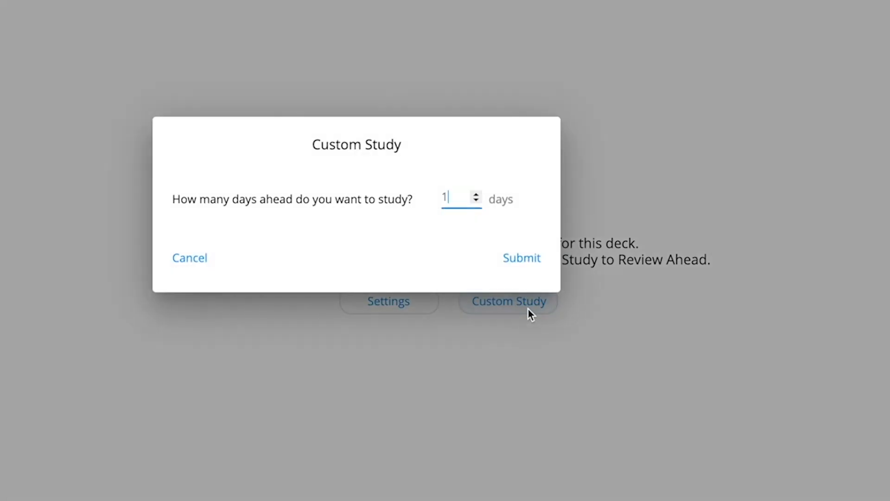
mouse_move(476, 201)
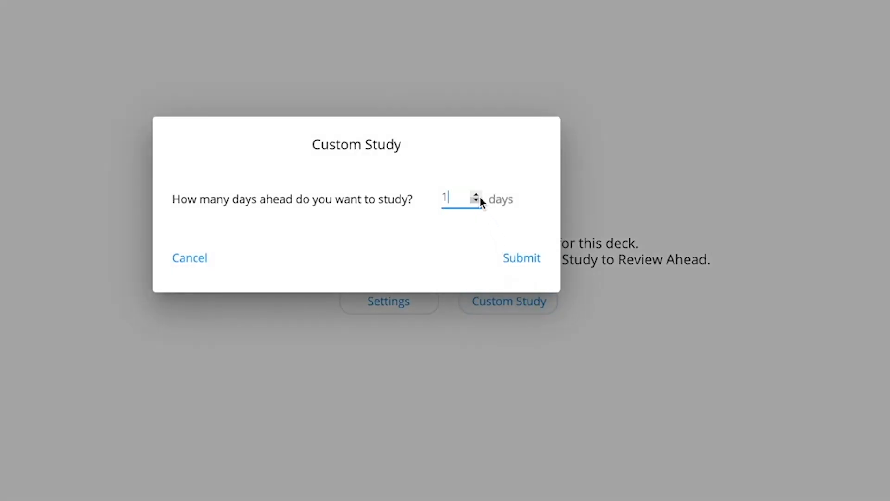
click(475, 196)
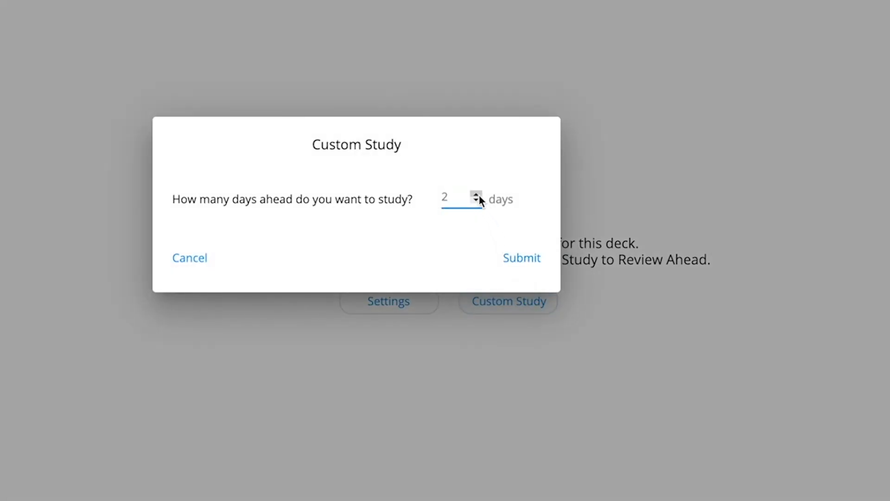
click(521, 257)
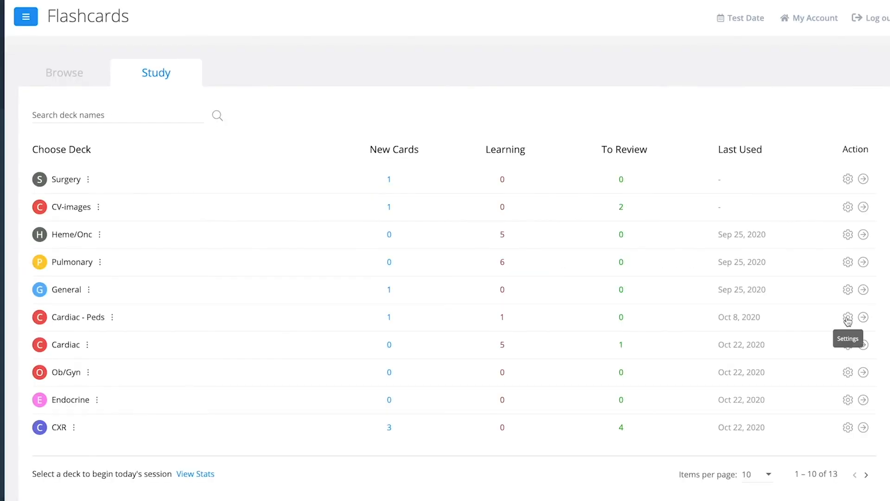
- Apply a new custom preset to Cardiac - Peds: 40 new cards a day, shown in order added
click(849, 317)
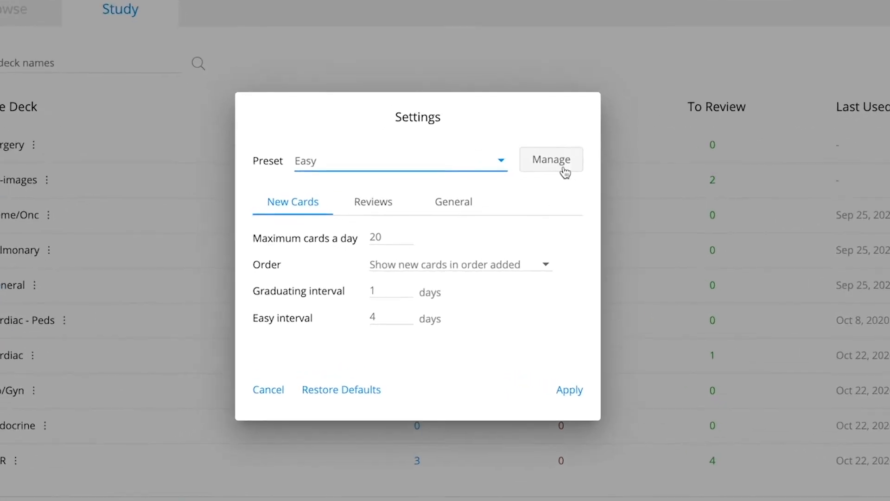
click(551, 159)
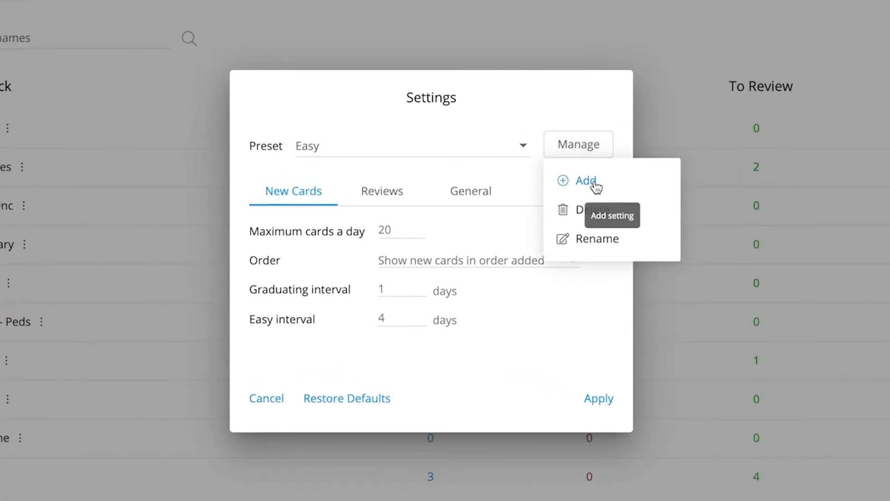
click(585, 181)
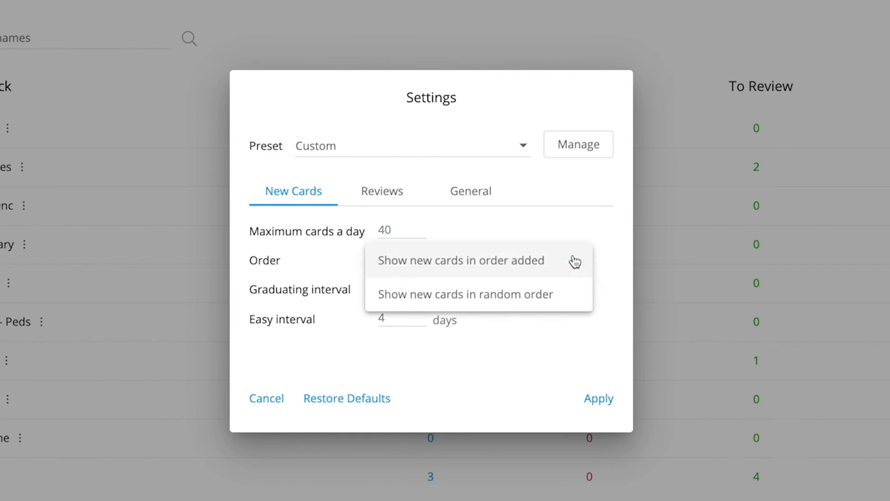
click(461, 260)
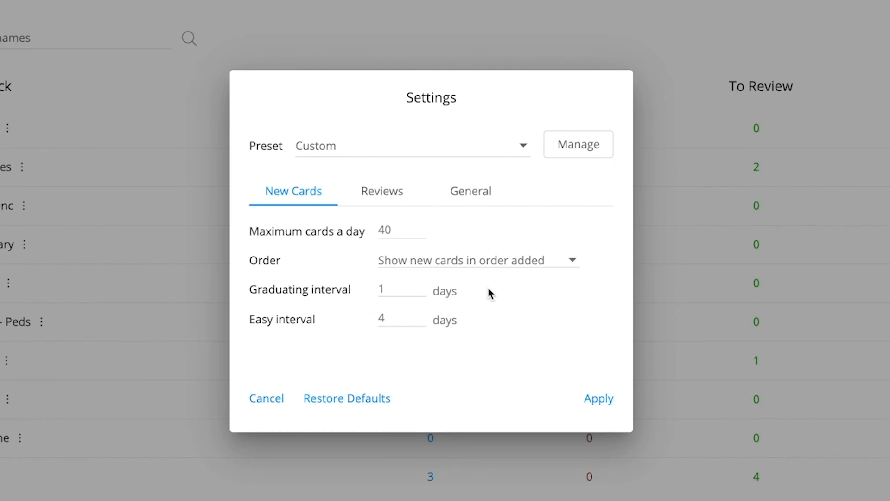
mouse_move(482, 331)
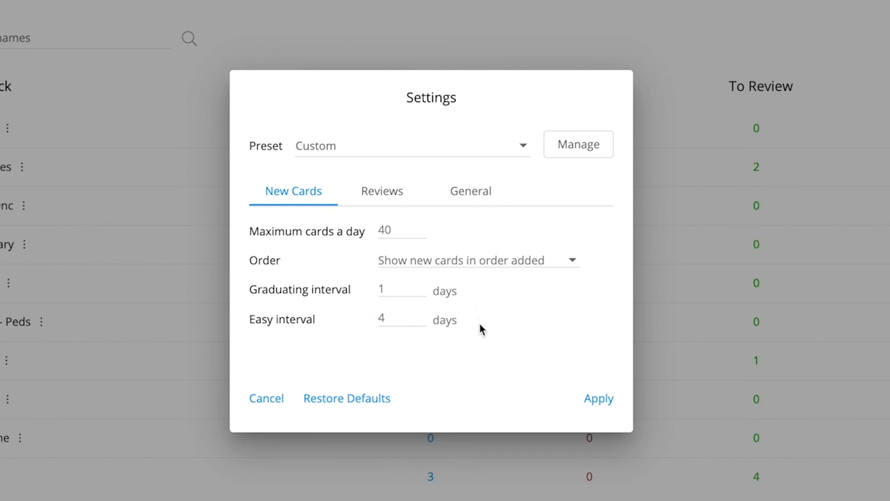
mouse_move(599, 398)
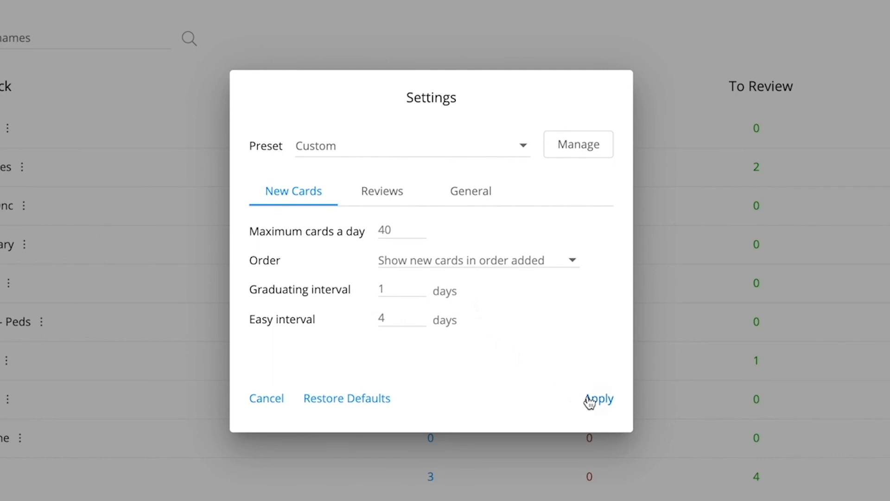
click(599, 398)
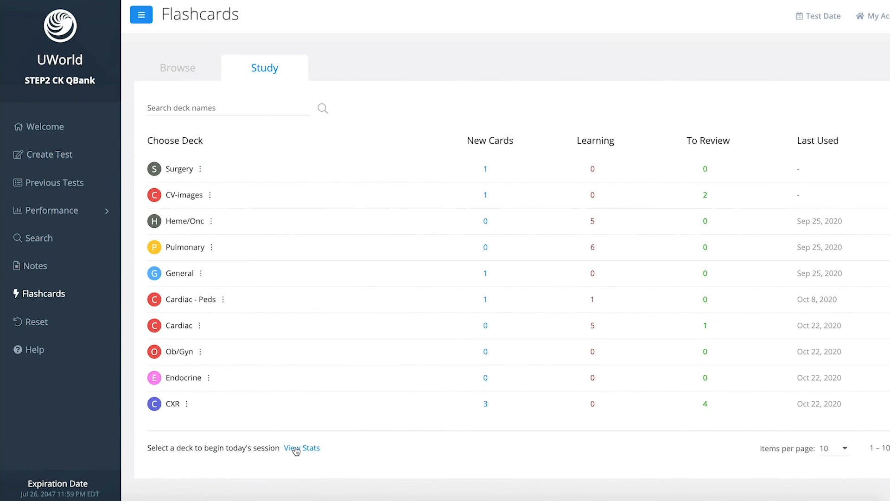
- View the study statistics reporting 10 cards studied today
click(302, 448)
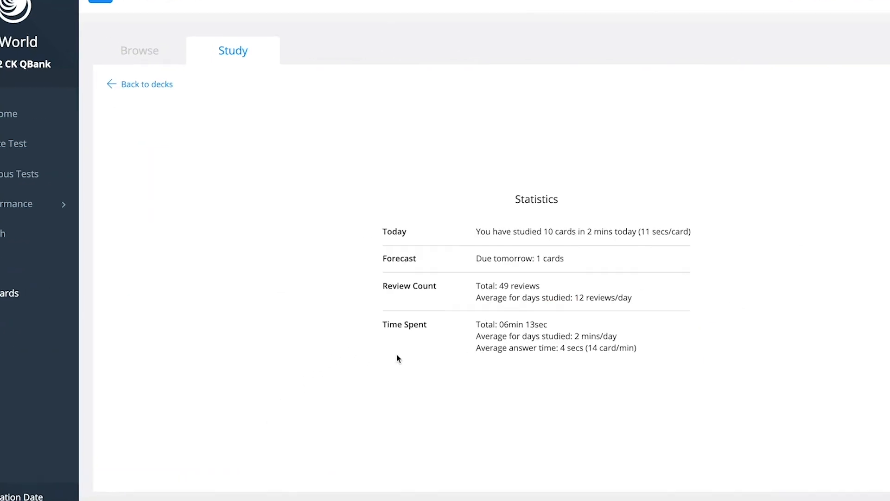